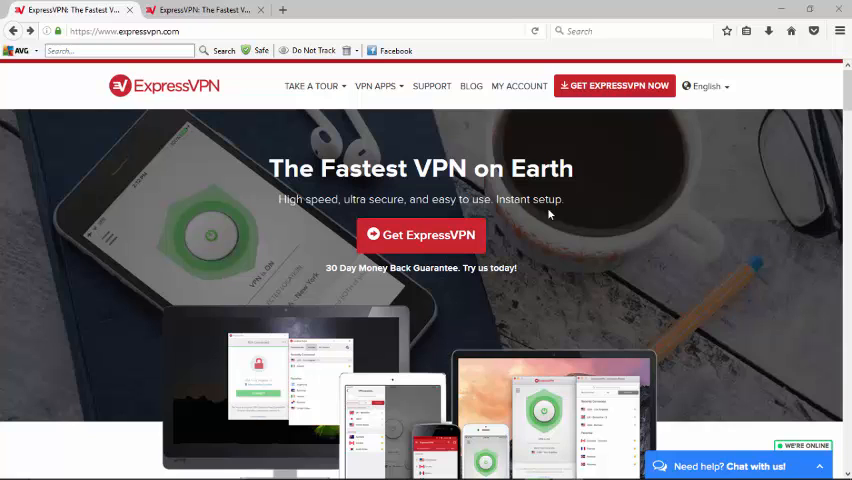
{"action": "mouse_move", "coordinate": [647, 127]}
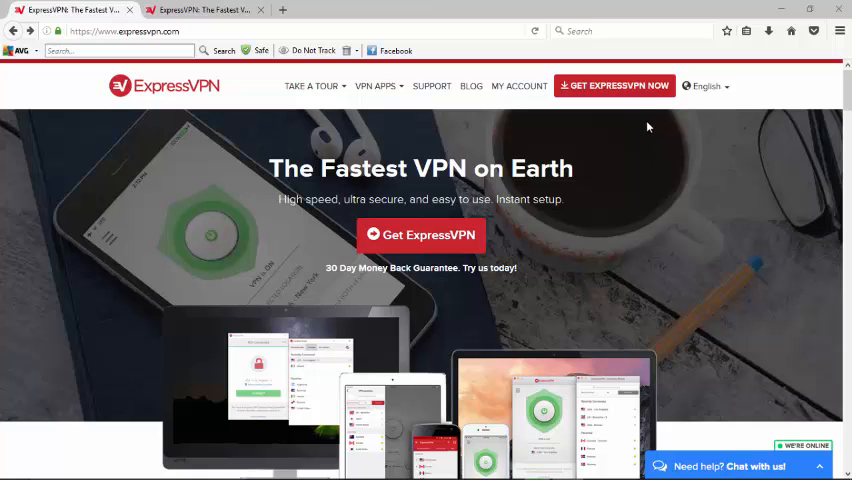
Open the order page and scroll through the 1-month, 12-month and 6-month plans.
{"action": "left_click", "coordinate": [421, 234]}
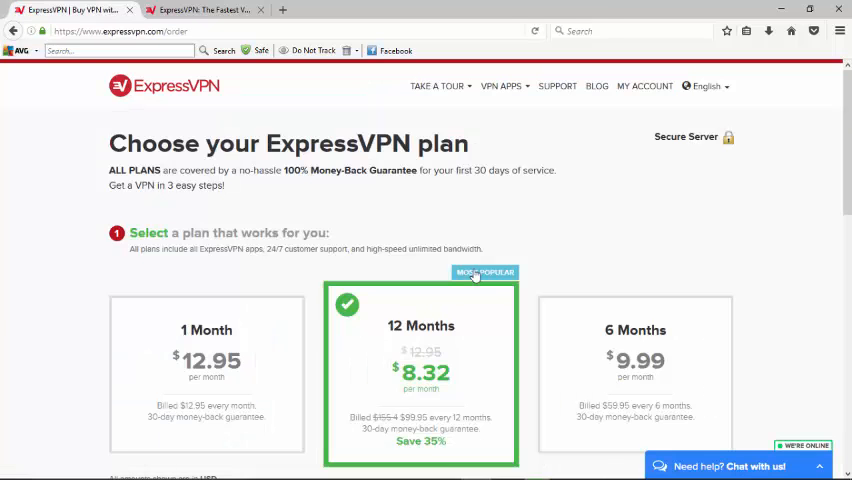
{"action": "scroll", "scroll_direction": "down", "scroll_amount": 3}
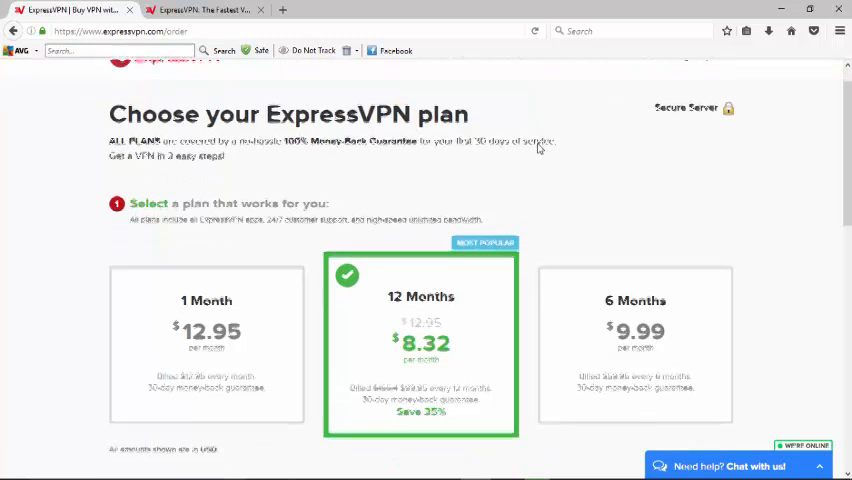
{"action": "scroll", "scroll_direction": "down", "scroll_amount": 3}
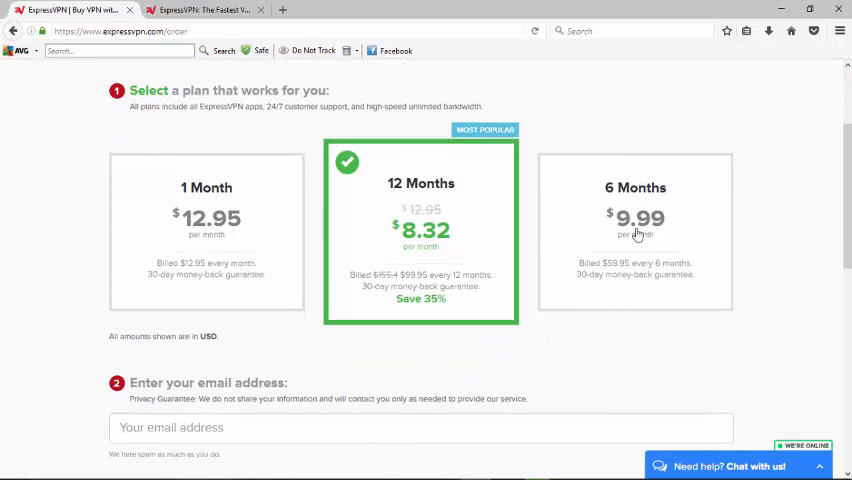
{"action": "mouse_move", "coordinate": [148, 239]}
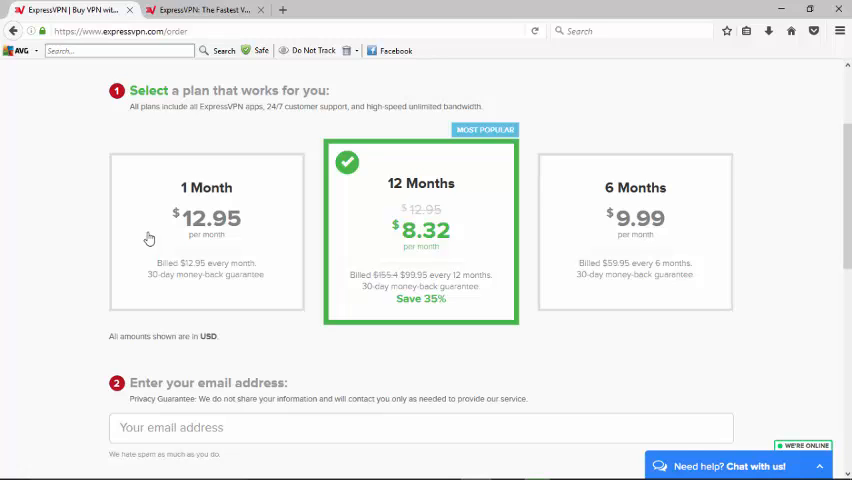
{"action": "mouse_move", "coordinate": [600, 257]}
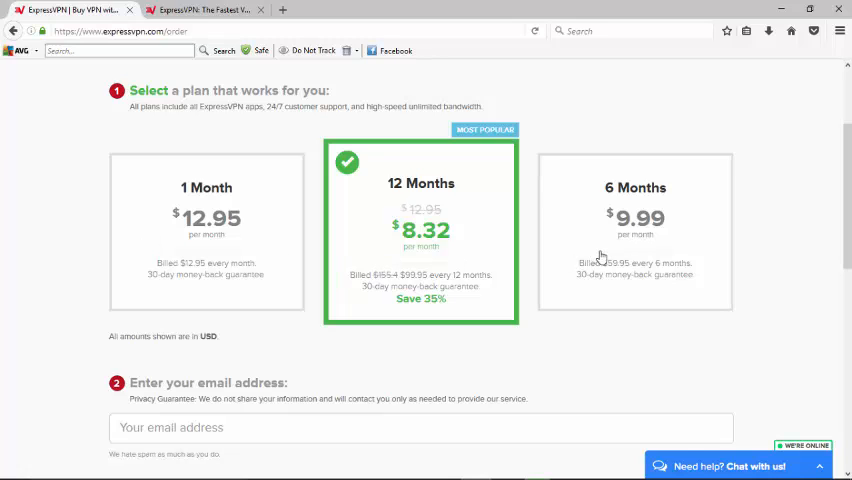
{"action": "mouse_move", "coordinate": [447, 242]}
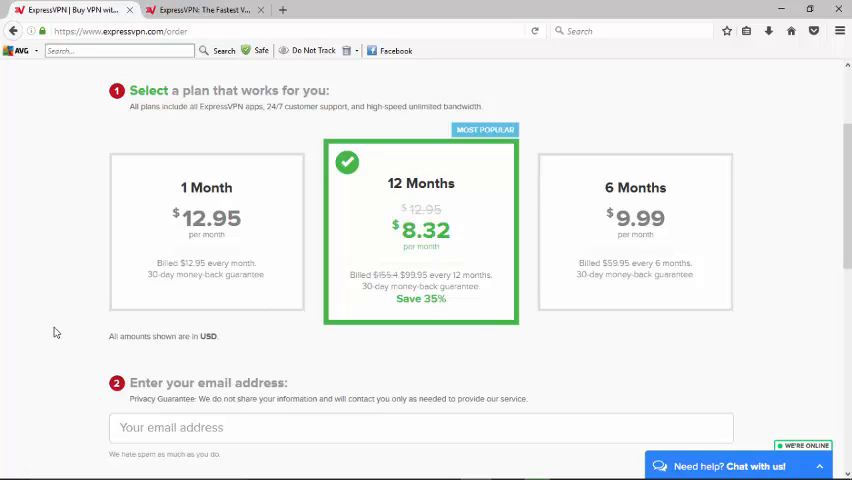
{"action": "scroll", "scroll_direction": "down", "scroll_amount": 3}
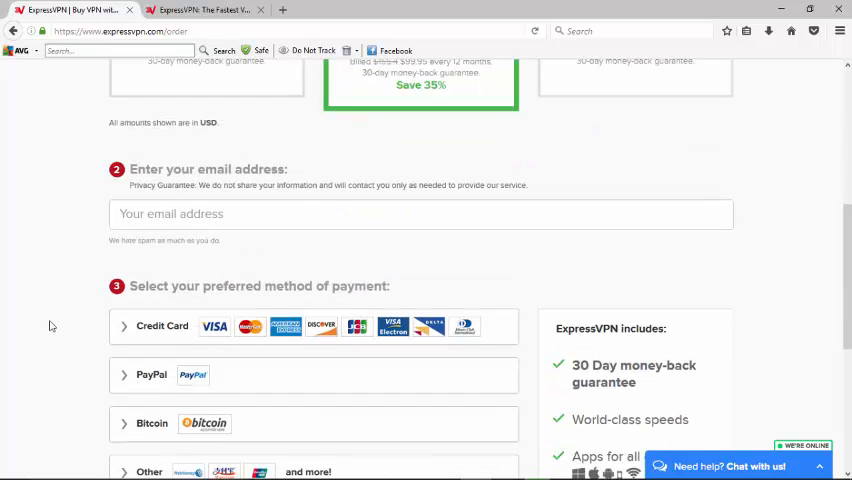
{"action": "mouse_move", "coordinate": [64, 322]}
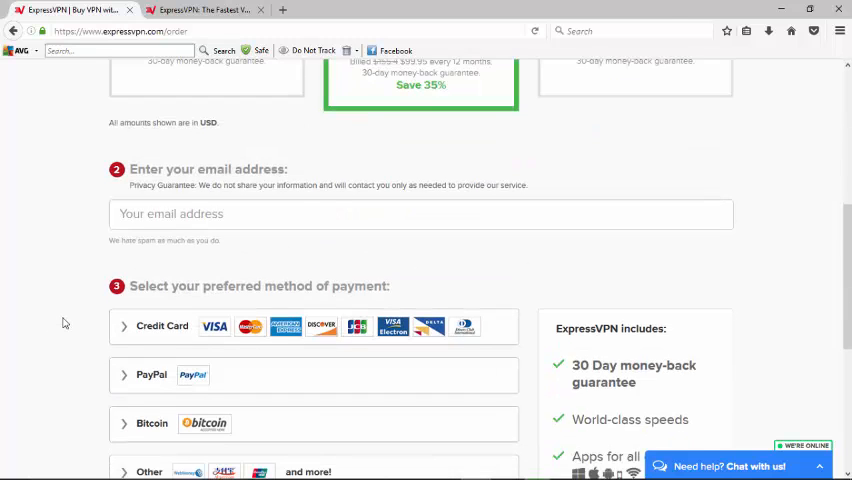
{"action": "scroll", "scroll_direction": "down", "scroll_amount": 3}
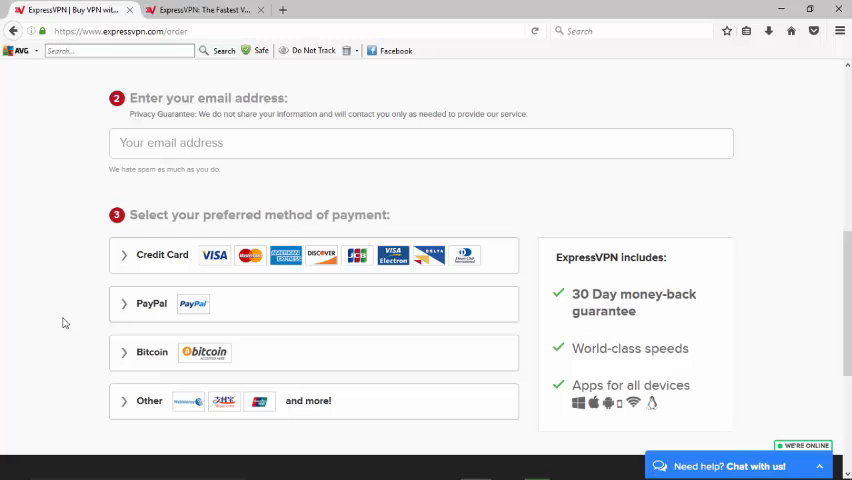
{"action": "scroll", "scroll_direction": "down", "scroll_amount": 3}
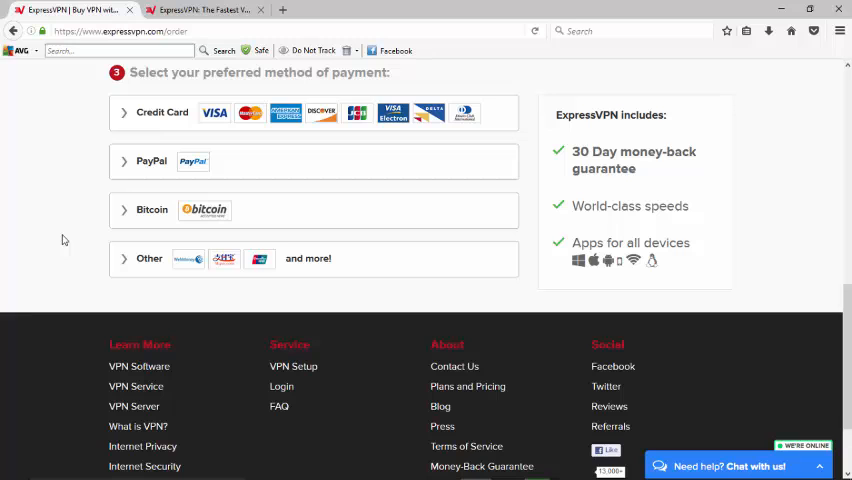
{"action": "mouse_move", "coordinate": [73, 217]}
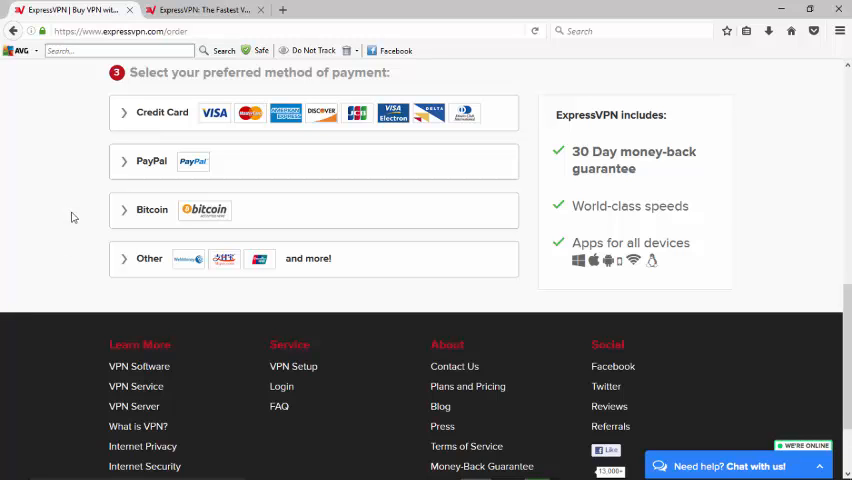
{"action": "scroll", "scroll_direction": "up", "scroll_amount": 3}
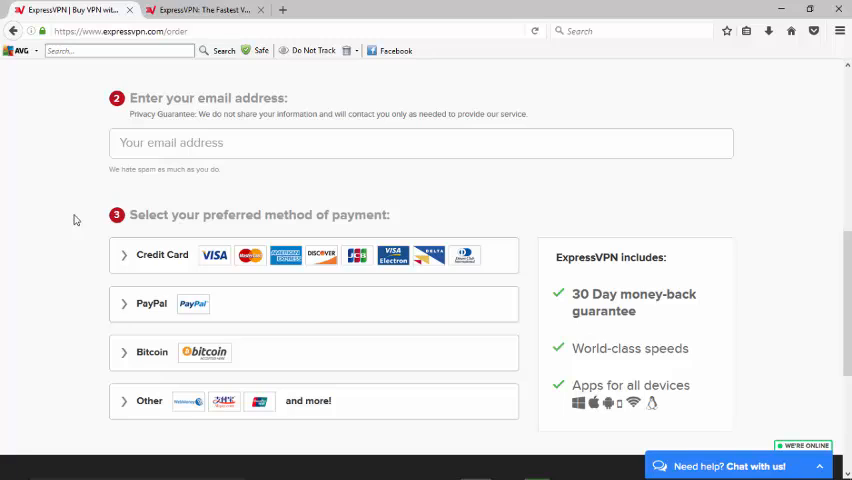
{"action": "mouse_move", "coordinate": [138, 127]}
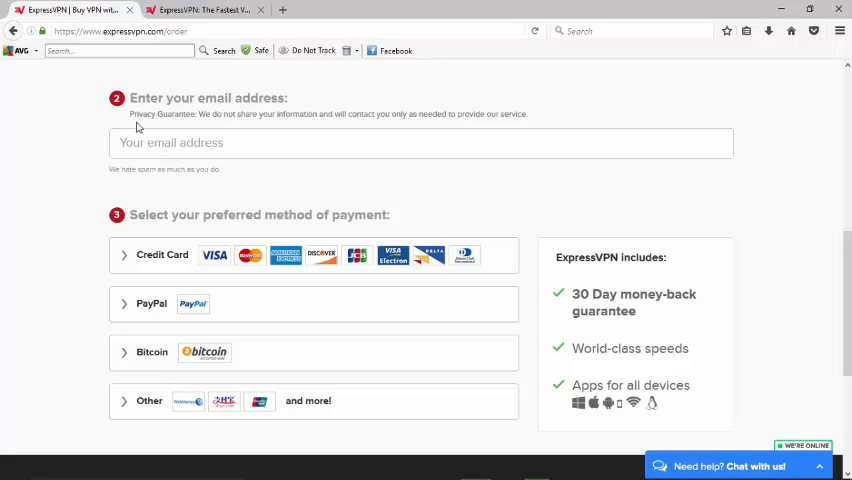
In the second tab, sign in to My Account with the email and password.
{"action": "left_click", "coordinate": [200, 9]}
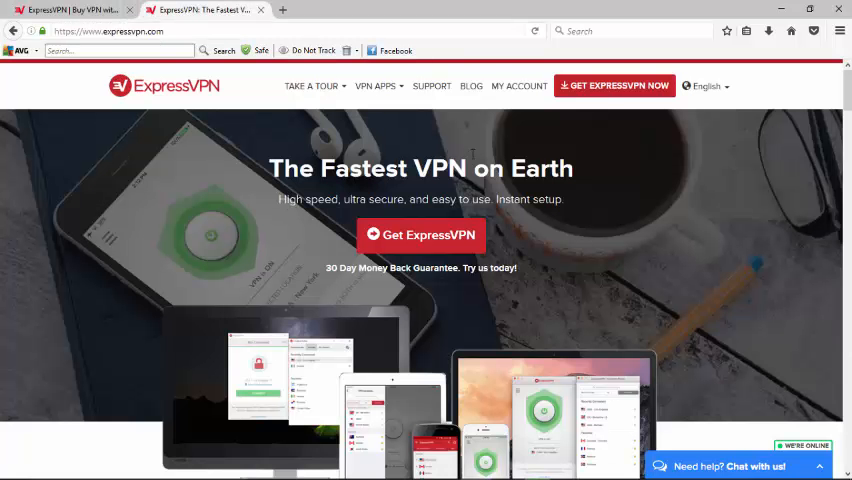
{"action": "mouse_move", "coordinate": [519, 85]}
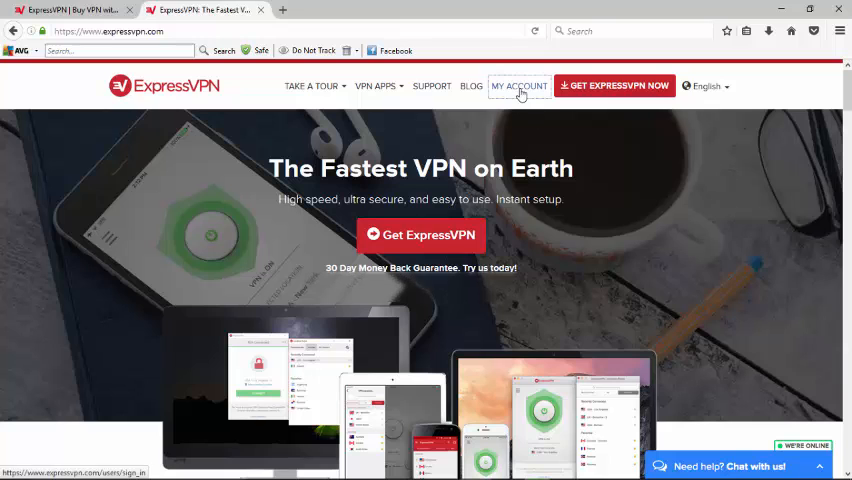
{"action": "left_click", "coordinate": [519, 86]}
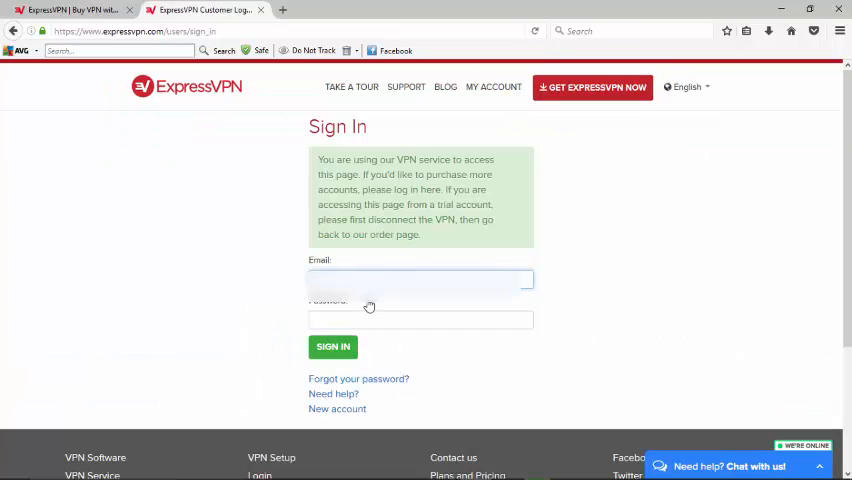
{"action": "left_click", "coordinate": [420, 283]}
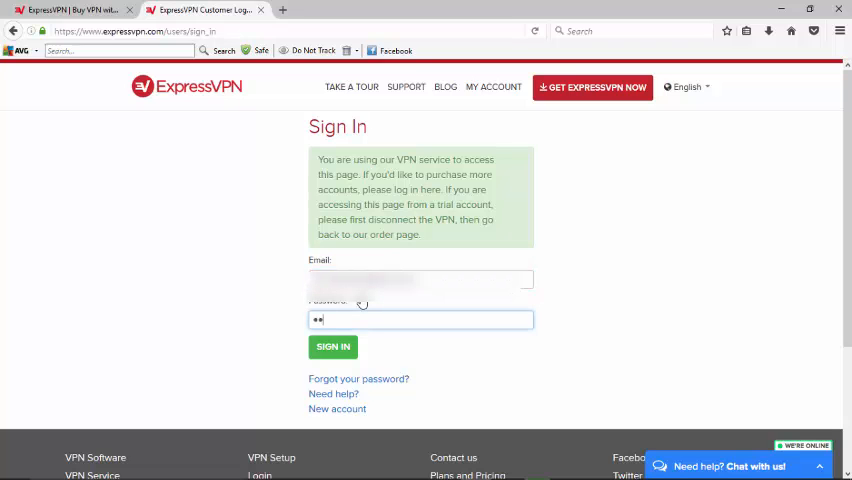
{"action": "left_click", "coordinate": [332, 347]}
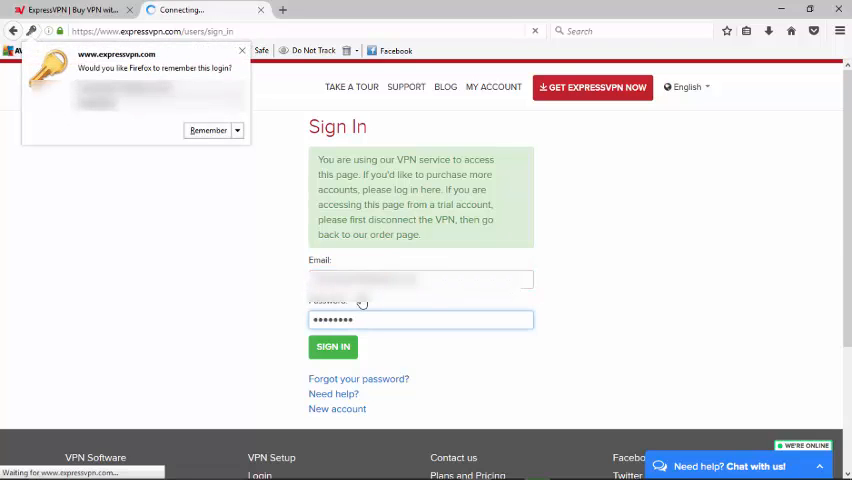
Finish signing in to reach My Subscriptions with the active monthly plan.
{"action": "left_click", "coordinate": [332, 347]}
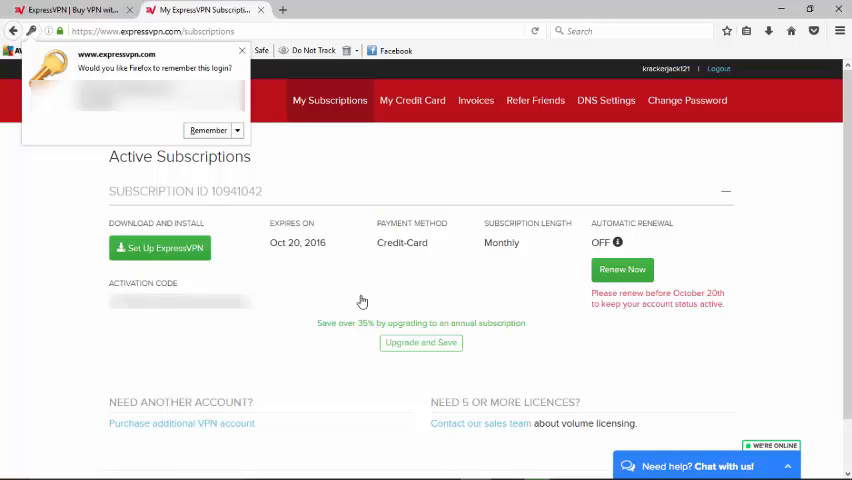
{"action": "mouse_move", "coordinate": [267, 73]}
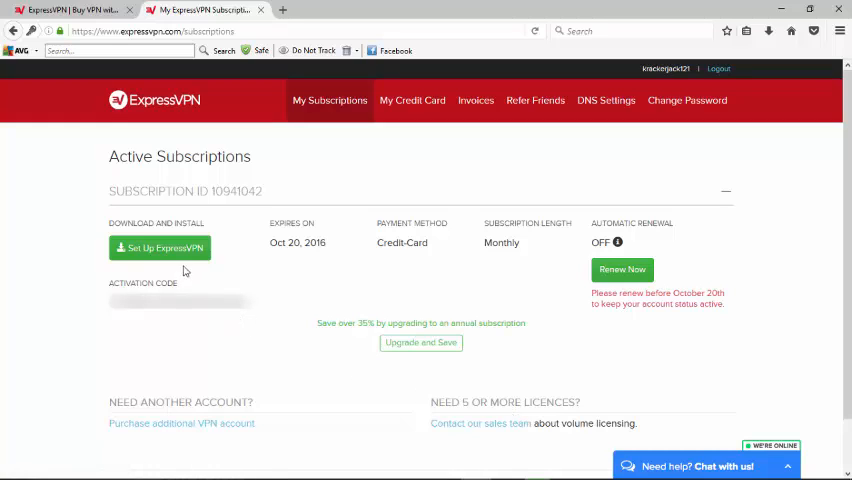
{"action": "mouse_move", "coordinate": [160, 248]}
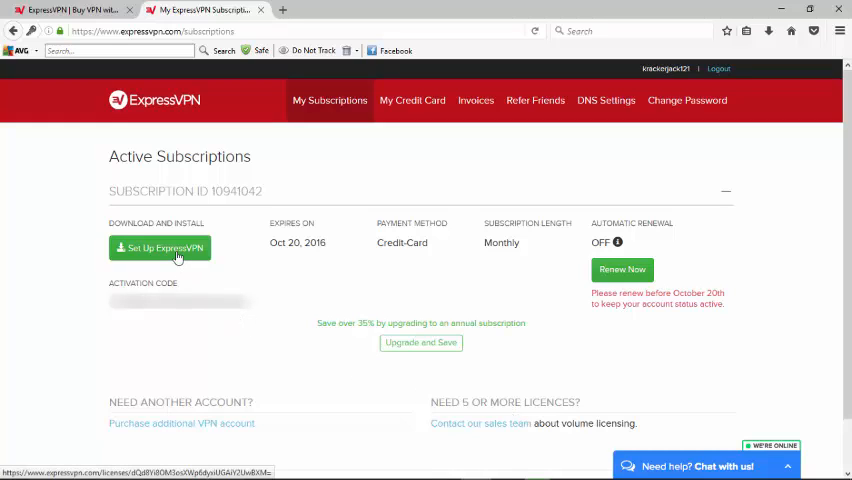
{"action": "mouse_move", "coordinate": [154, 321]}
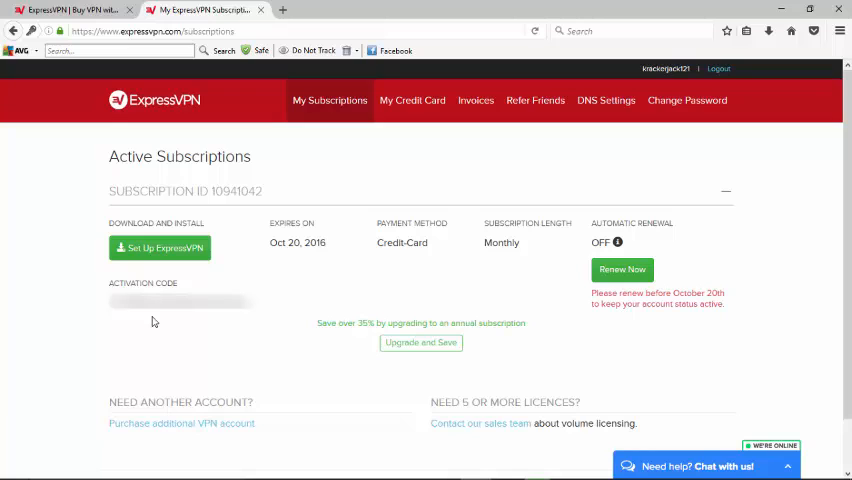
{"action": "mouse_move", "coordinate": [155, 320]}
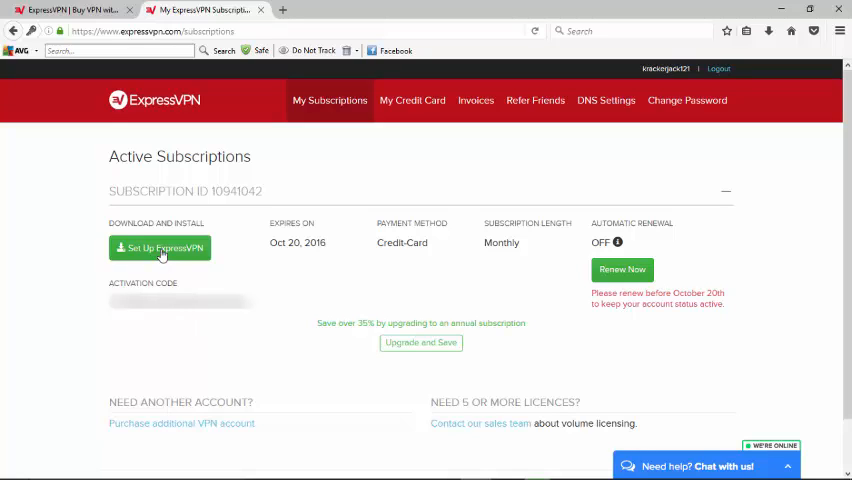
On the setup page, download the 10.7 MB ExpressVPN for Windows installer and save it.
{"action": "left_click", "coordinate": [159, 247]}
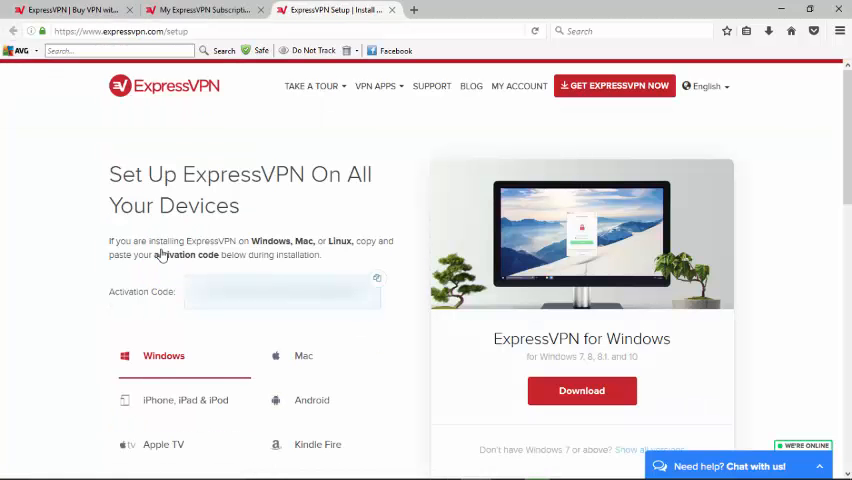
{"action": "mouse_move", "coordinate": [290, 230]}
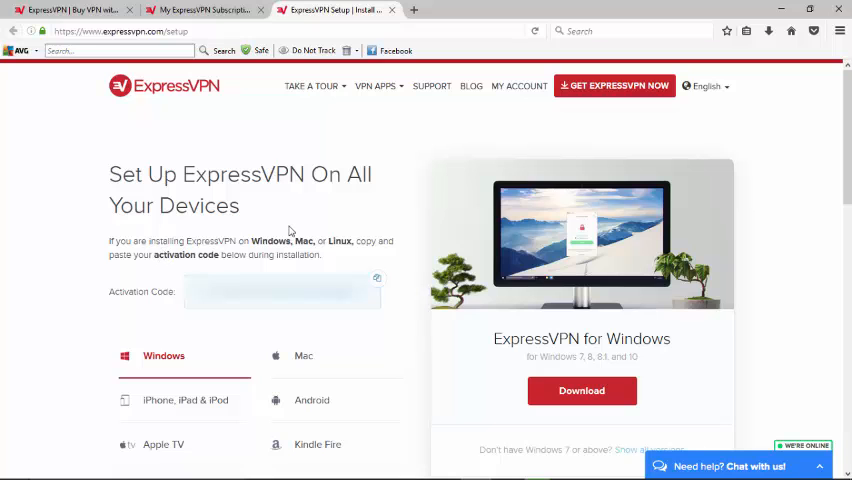
{"action": "scroll", "scroll_direction": "down", "scroll_amount": 3}
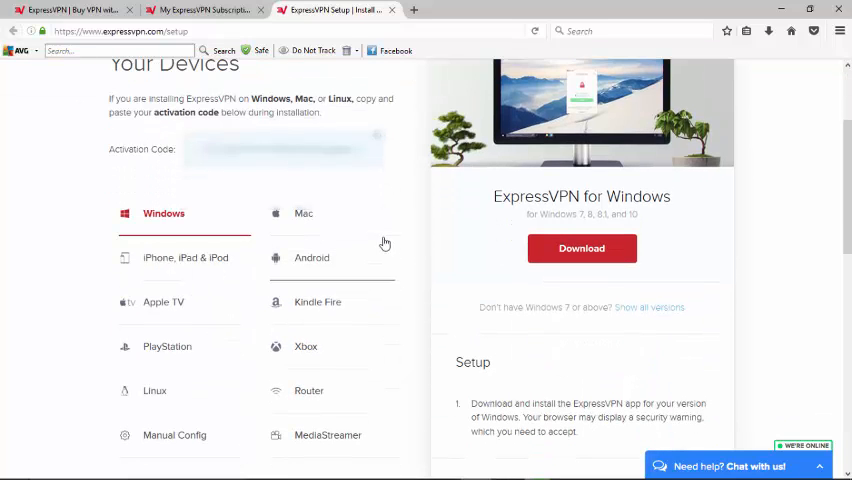
{"action": "mouse_move", "coordinate": [88, 246]}
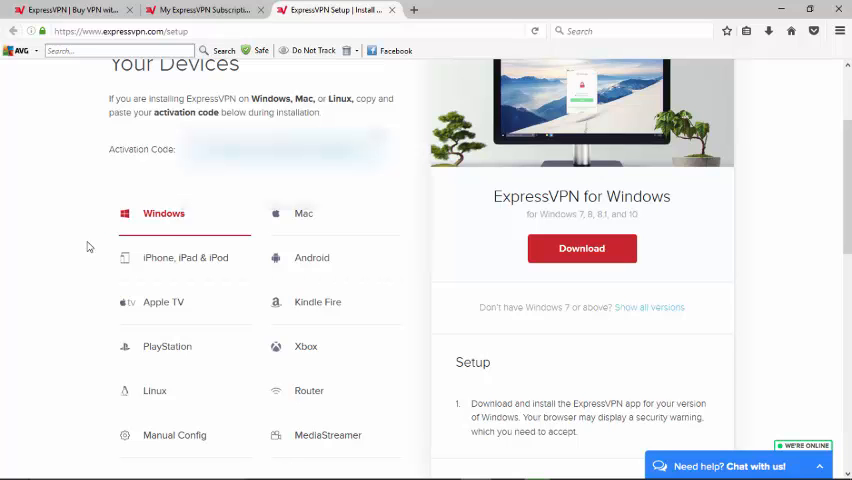
{"action": "scroll", "scroll_direction": "down", "scroll_amount": 3}
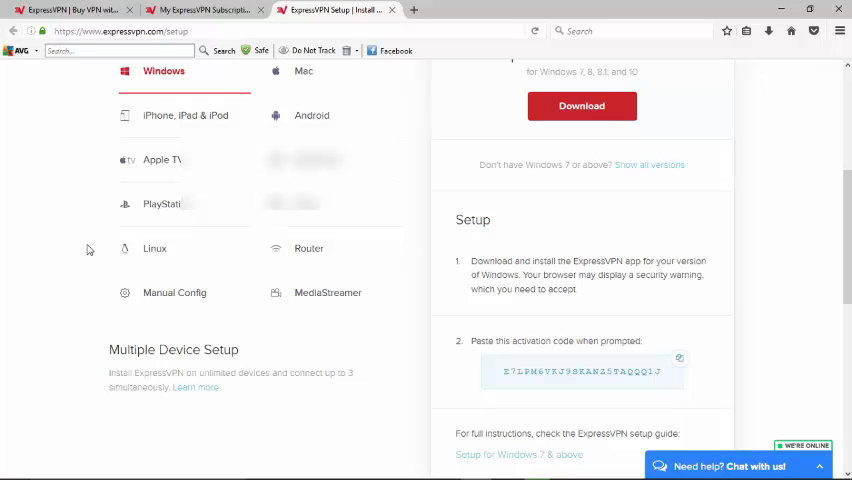
{"action": "scroll", "scroll_direction": "up", "scroll_amount": 3}
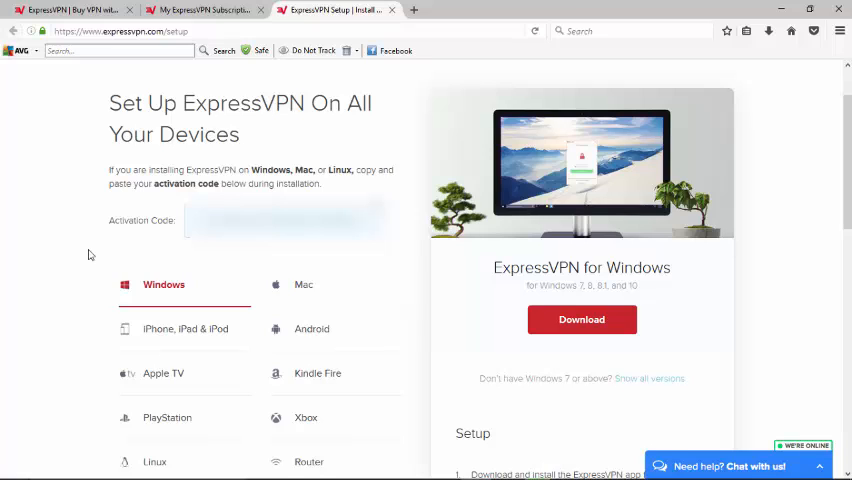
{"action": "mouse_move", "coordinate": [115, 258]}
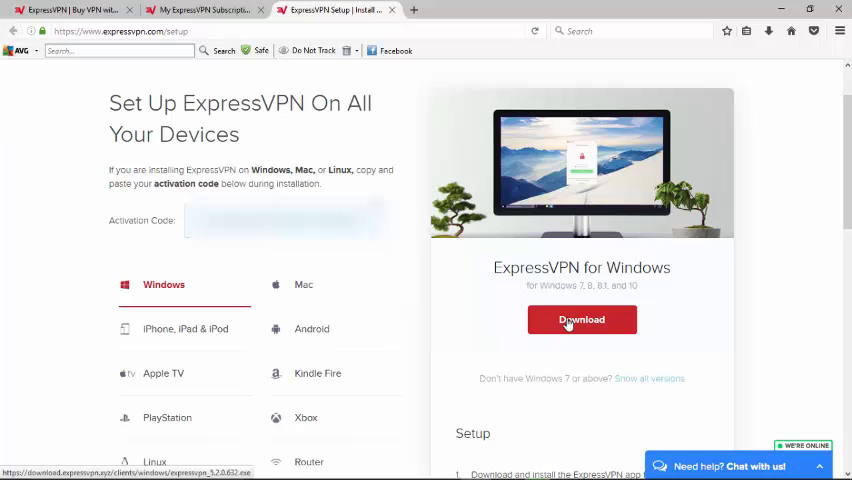
{"action": "left_click", "coordinate": [581, 319]}
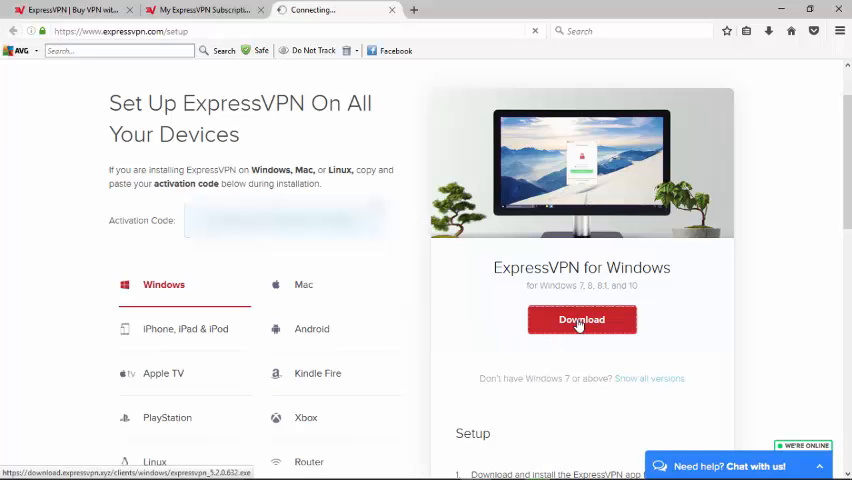
{"action": "left_click", "coordinate": [581, 319]}
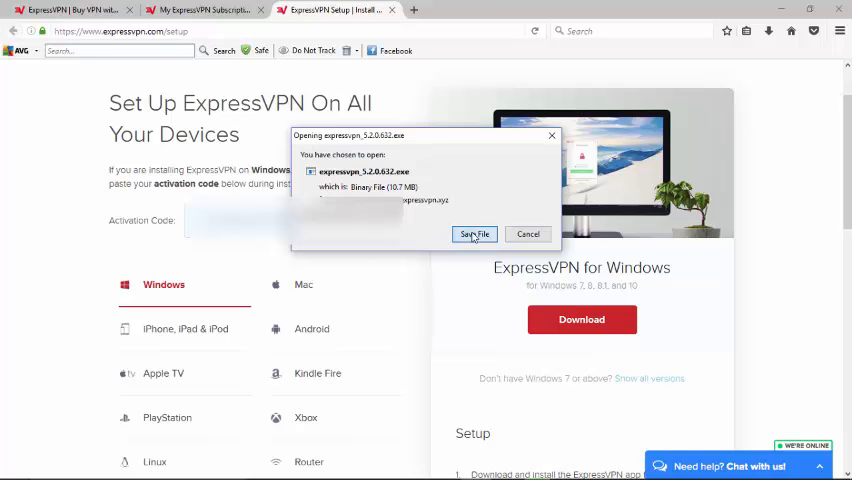
{"action": "left_click", "coordinate": [474, 234]}
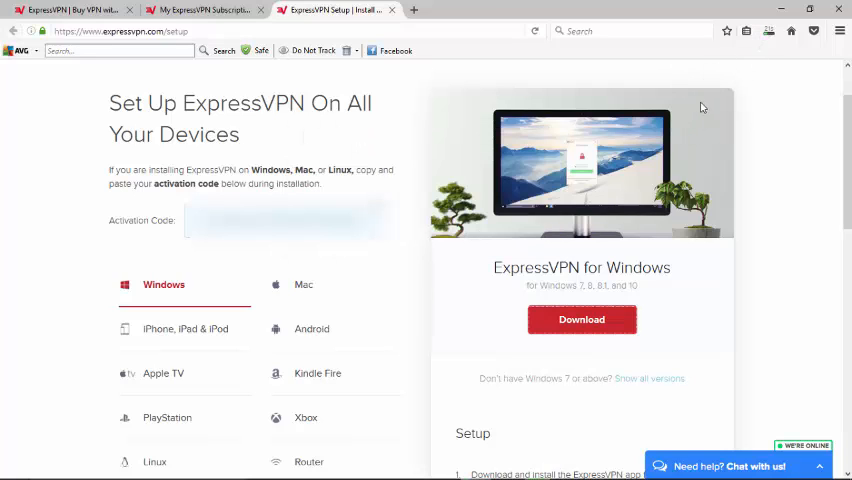
{"action": "mouse_move", "coordinate": [690, 114]}
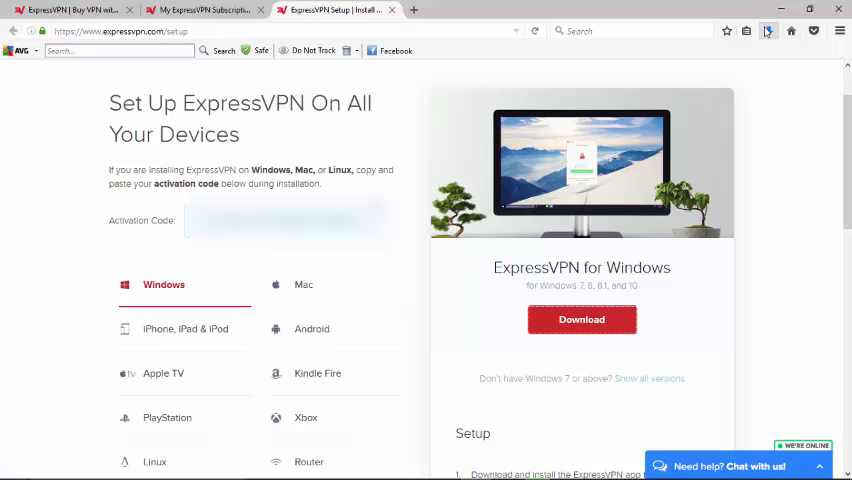
{"action": "mouse_move", "coordinate": [768, 31]}
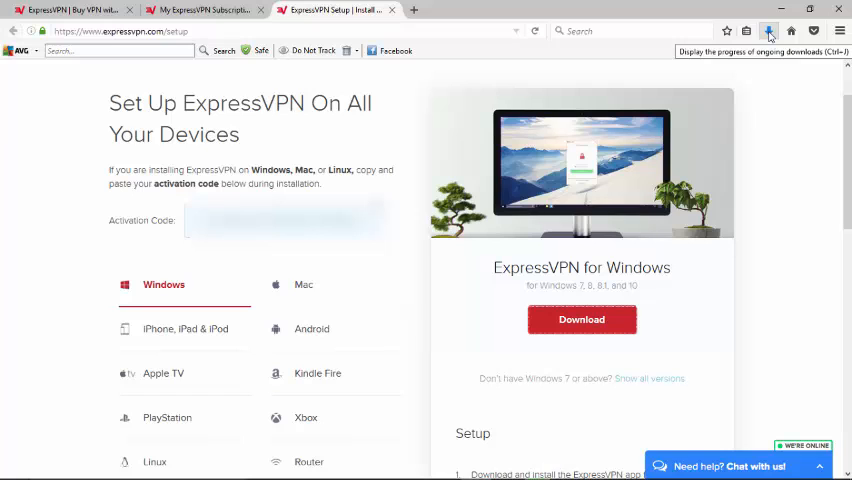
Run expressvpn_5.2.0.632.exe from Firefox downloads and choose Install to start setup.
{"action": "left_click", "coordinate": [768, 30]}
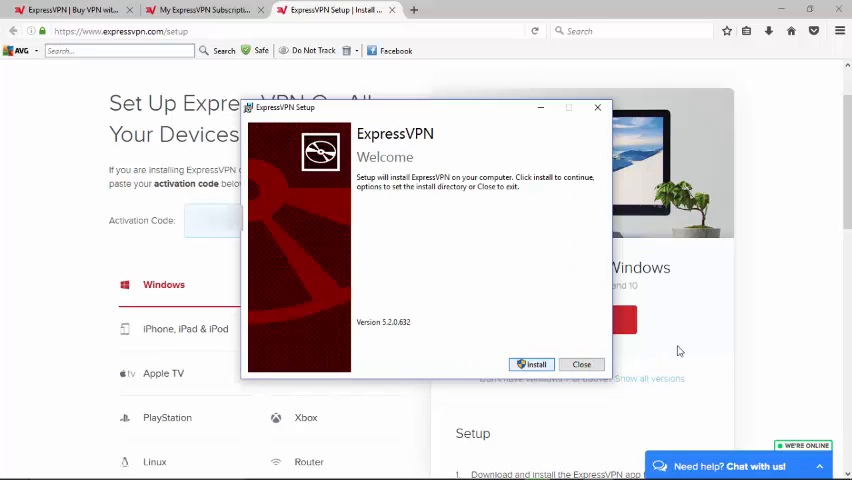
{"action": "left_click", "coordinate": [532, 364]}
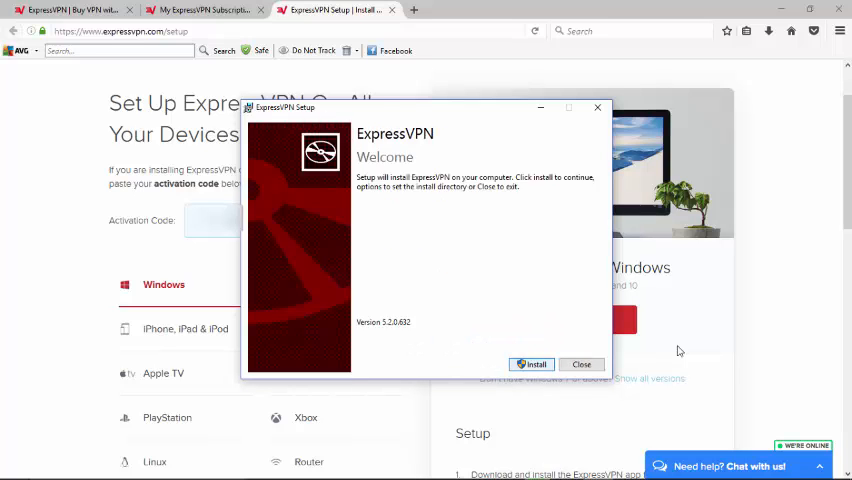
{"action": "left_click", "coordinate": [531, 364]}
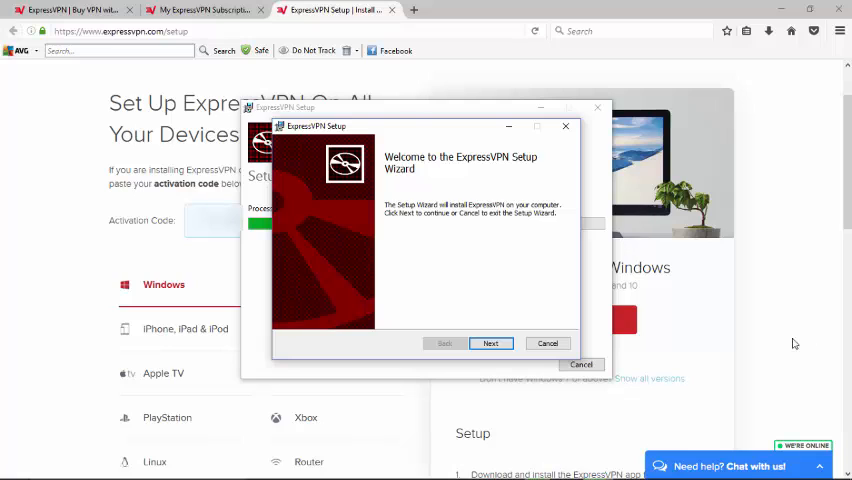
{"action": "mouse_move", "coordinate": [768, 355]}
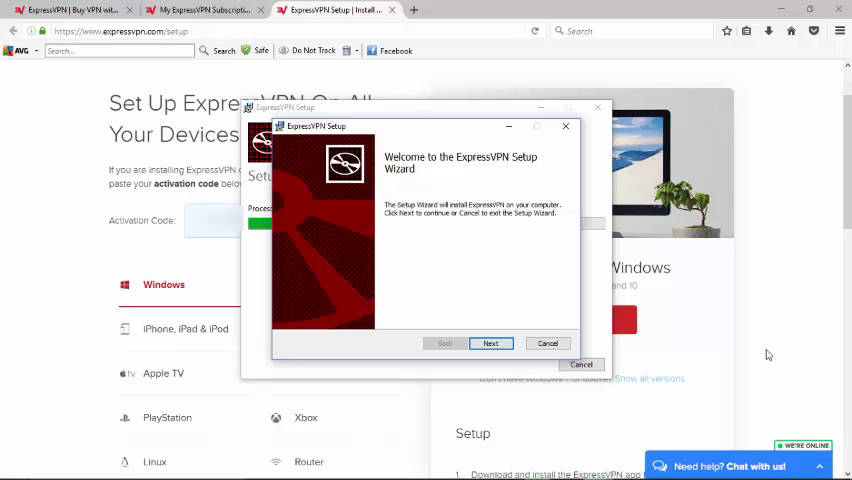
Proceed through the wizard with the default Program Files folder and install ExpressVPN.
{"action": "left_click", "coordinate": [490, 343]}
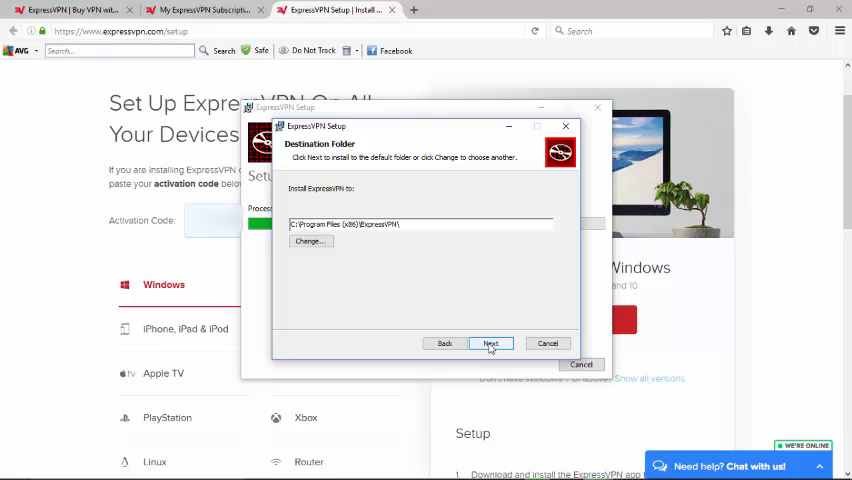
{"action": "left_click", "coordinate": [491, 343]}
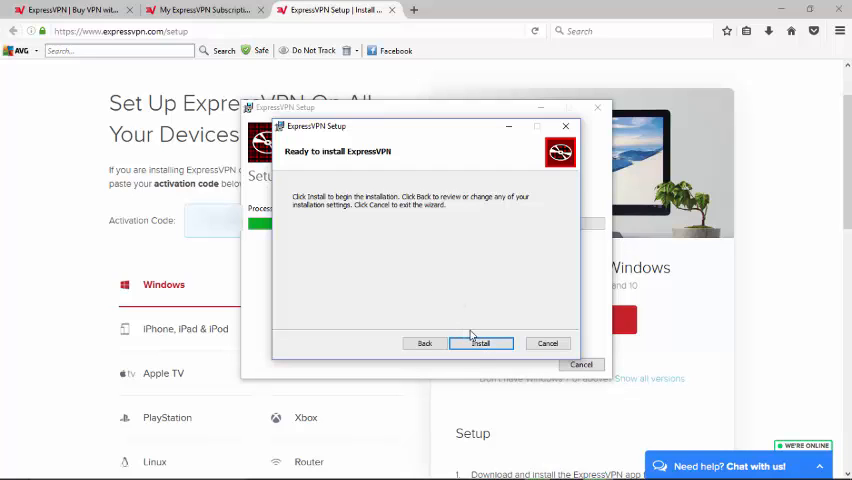
{"action": "left_click", "coordinate": [481, 343]}
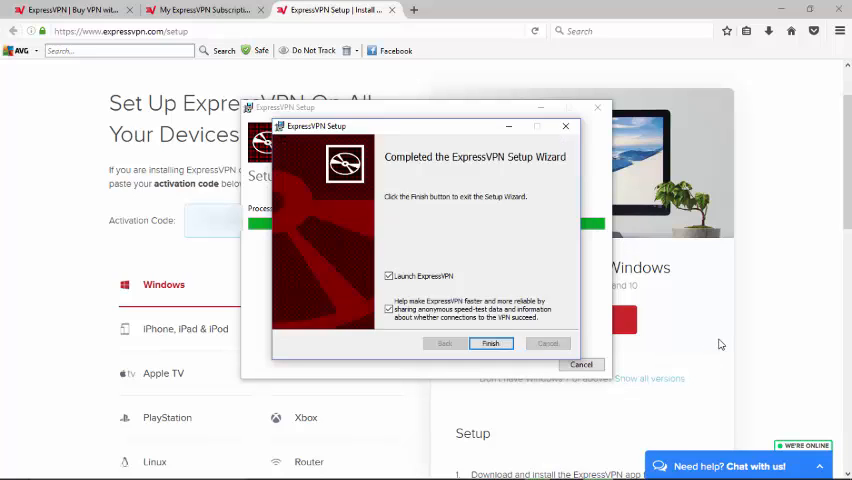
Keep Launch ExpressVPN checked and finish the setup wizard.
{"action": "left_click", "coordinate": [389, 308]}
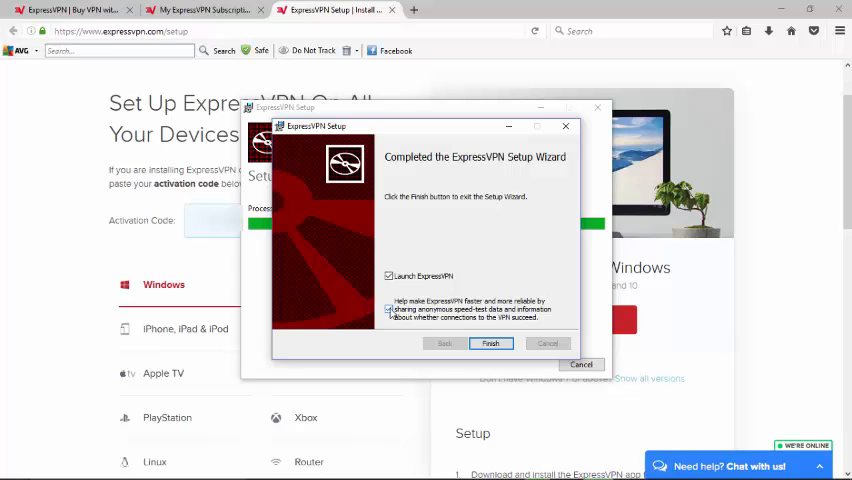
{"action": "left_click", "coordinate": [389, 308]}
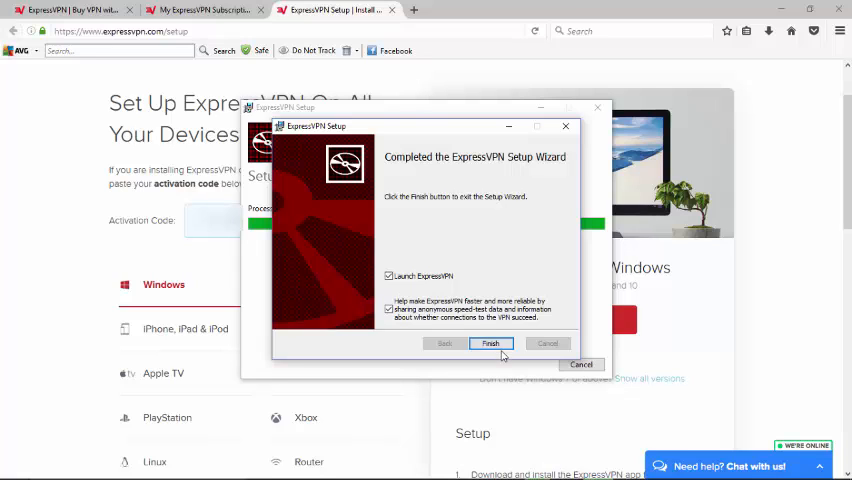
{"action": "left_click", "coordinate": [490, 343]}
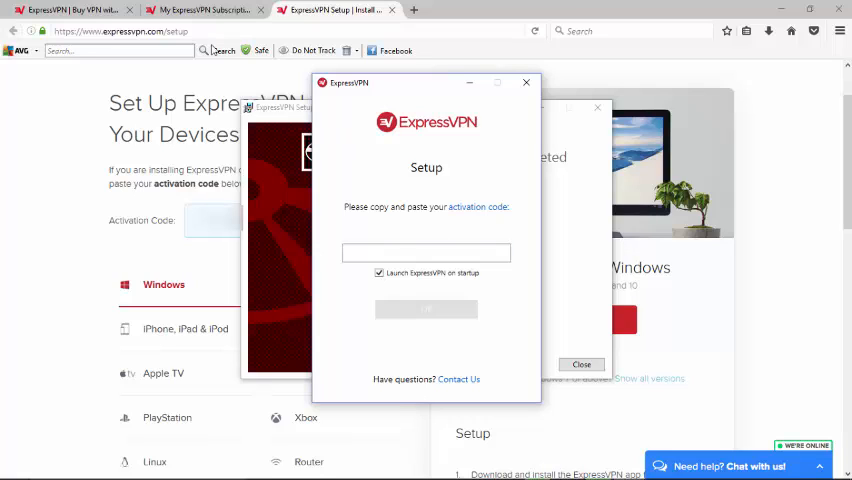
Copy the activation code from My Subscriptions, paste it into the app and submit it.
{"action": "left_click", "coordinate": [200, 10]}
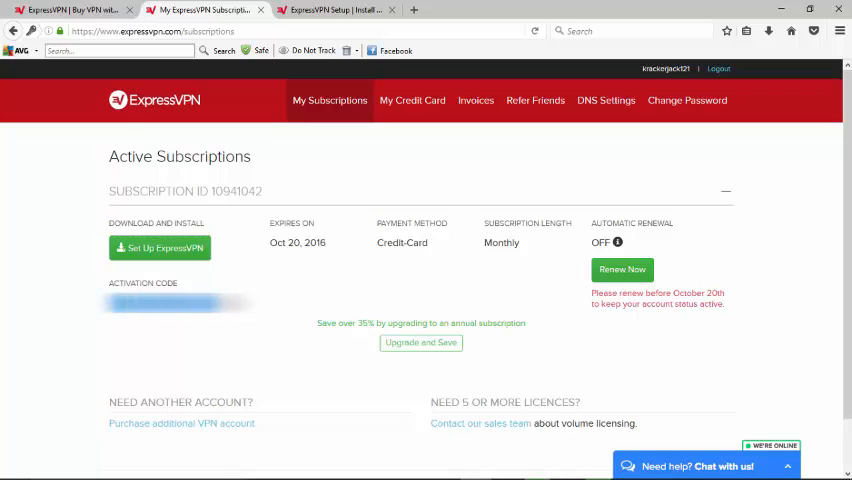
{"action": "right_click", "coordinate": [178, 303]}
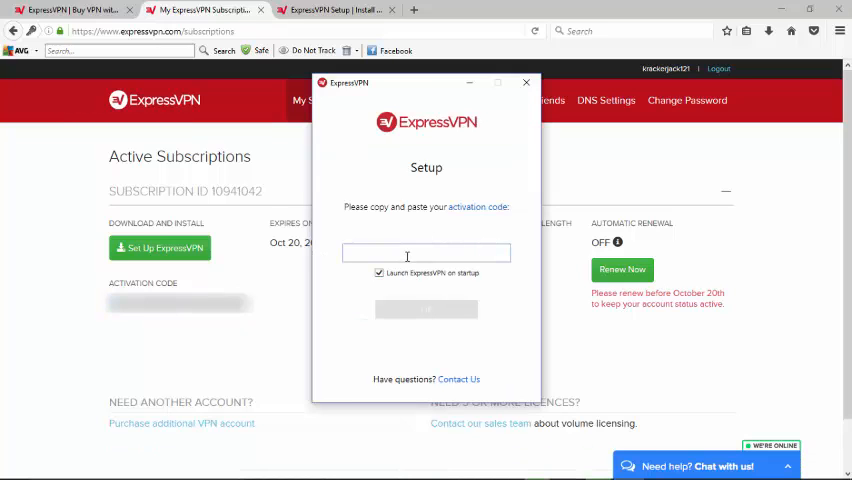
{"action": "right_click", "coordinate": [427, 253]}
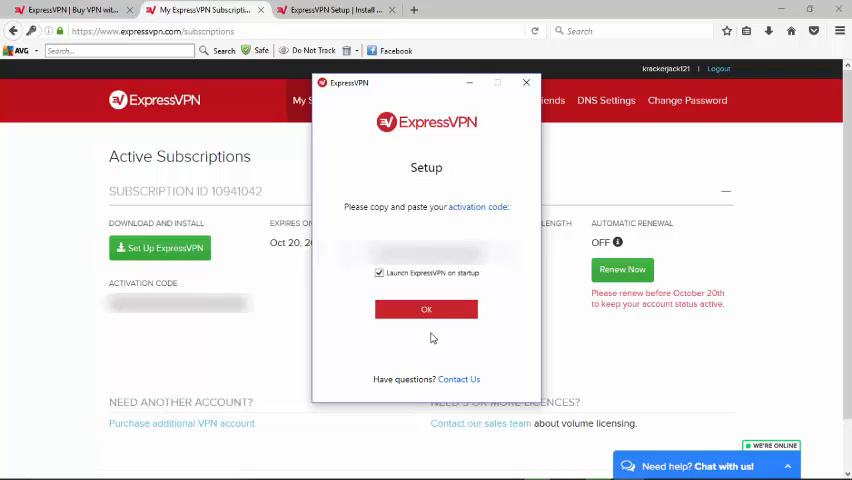
{"action": "mouse_move", "coordinate": [394, 285]}
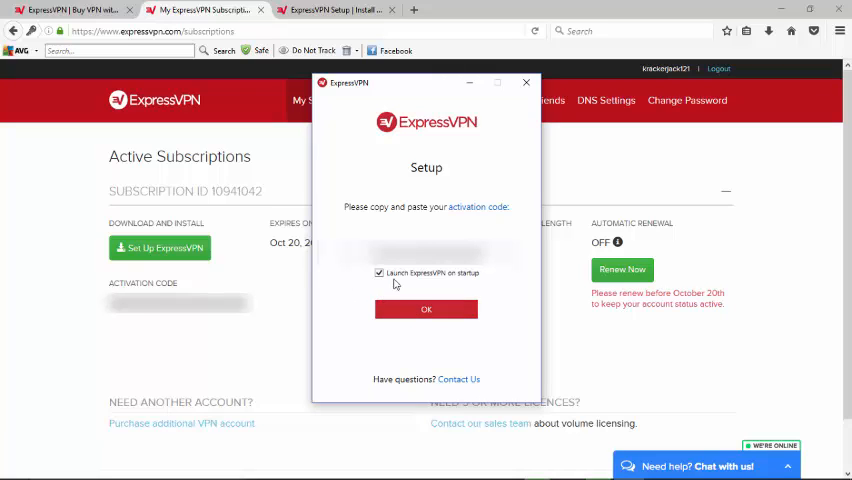
{"action": "mouse_move", "coordinate": [445, 288]}
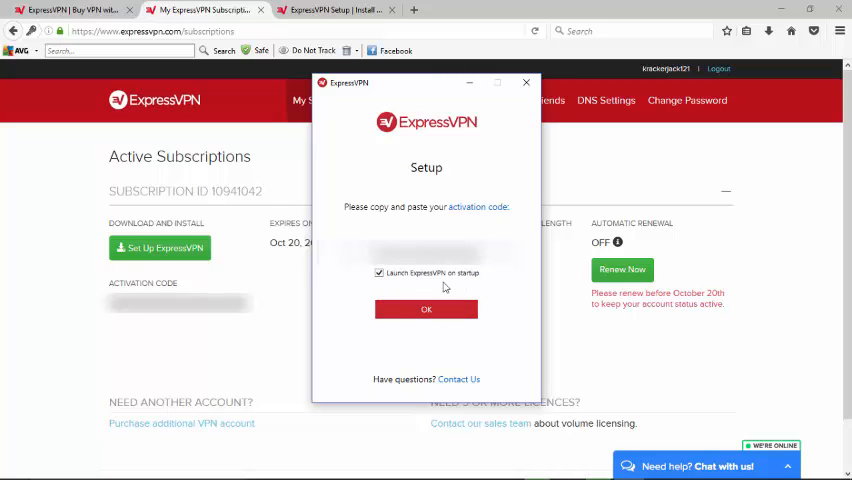
{"action": "left_click", "coordinate": [426, 308]}
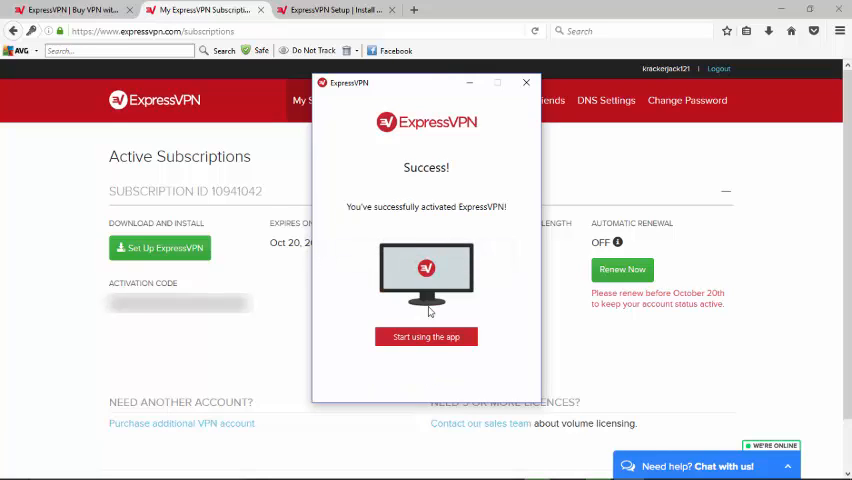
{"action": "mouse_move", "coordinate": [478, 321]}
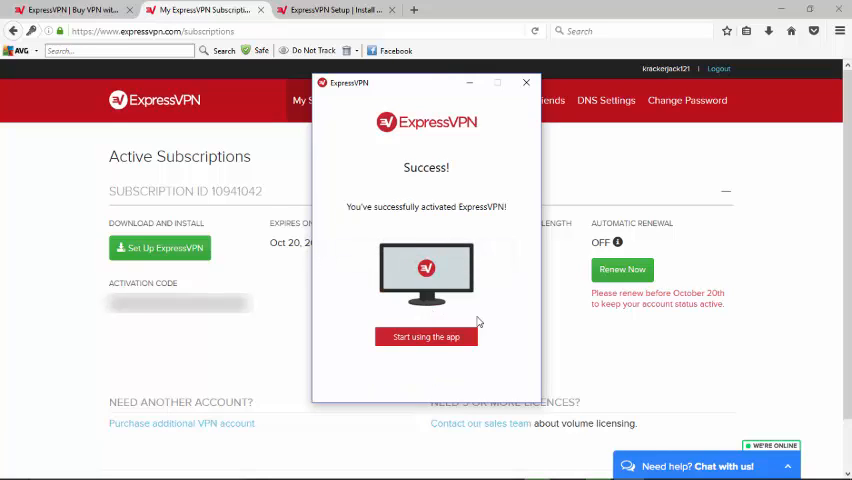
Start using the app to show the main screen with Canada – Montreal – 2 selected.
{"action": "left_click", "coordinate": [426, 336]}
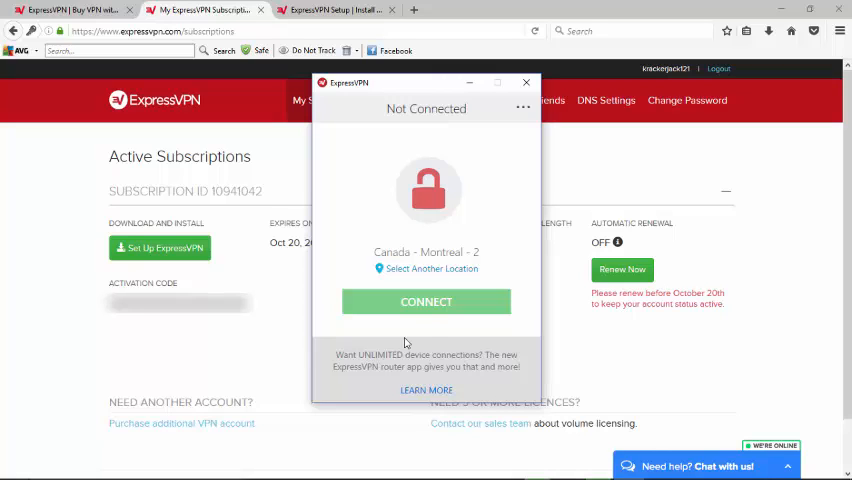
{"action": "mouse_move", "coordinate": [435, 266]}
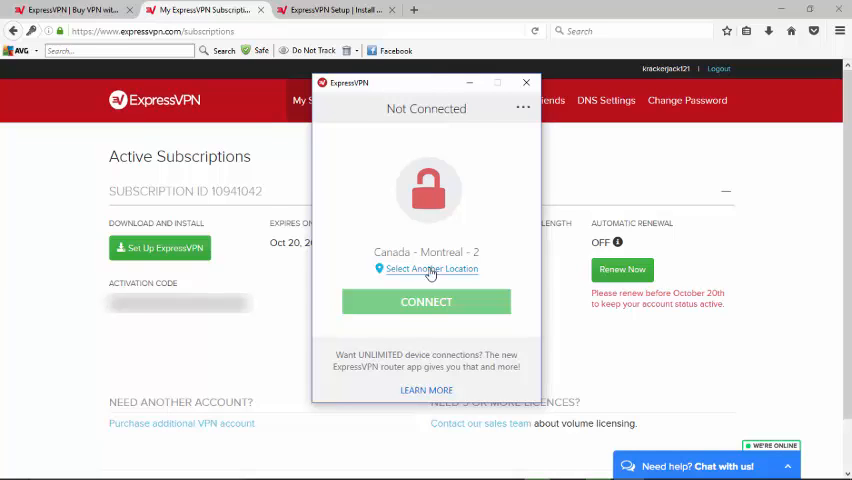
Open Select Another Location and browse Recommended, Favorites, then All Locations.
{"action": "left_click", "coordinate": [426, 268]}
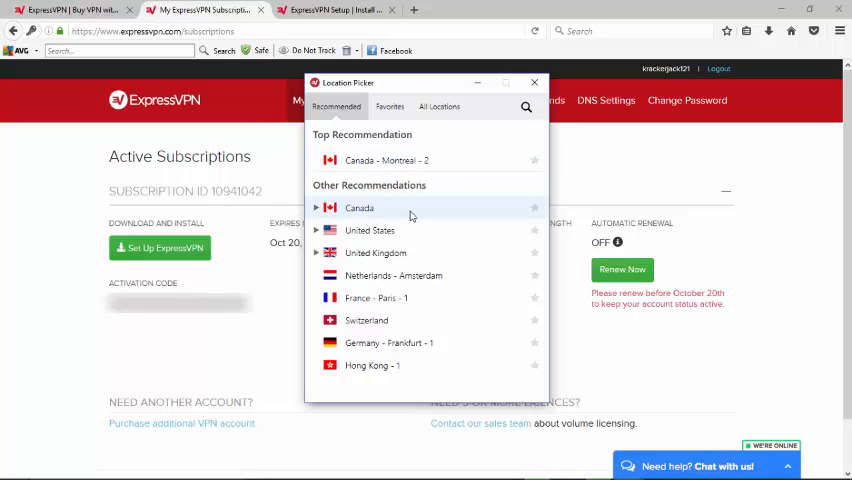
{"action": "mouse_move", "coordinate": [370, 230]}
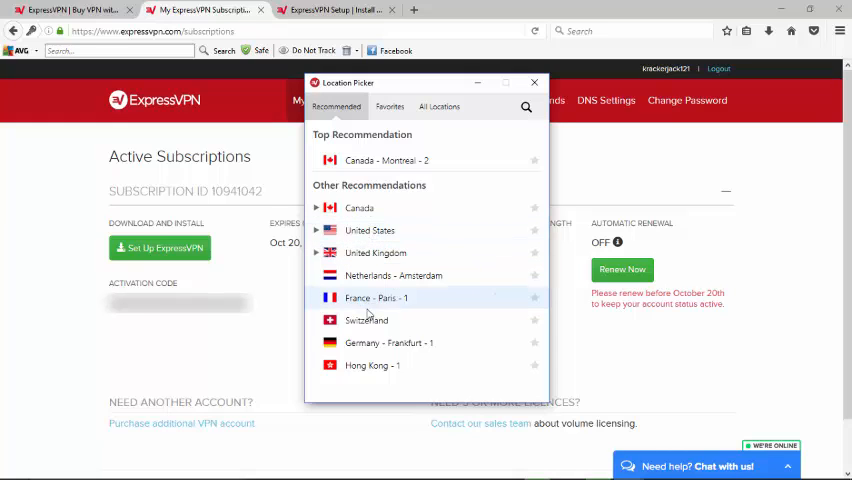
{"action": "mouse_move", "coordinate": [375, 365]}
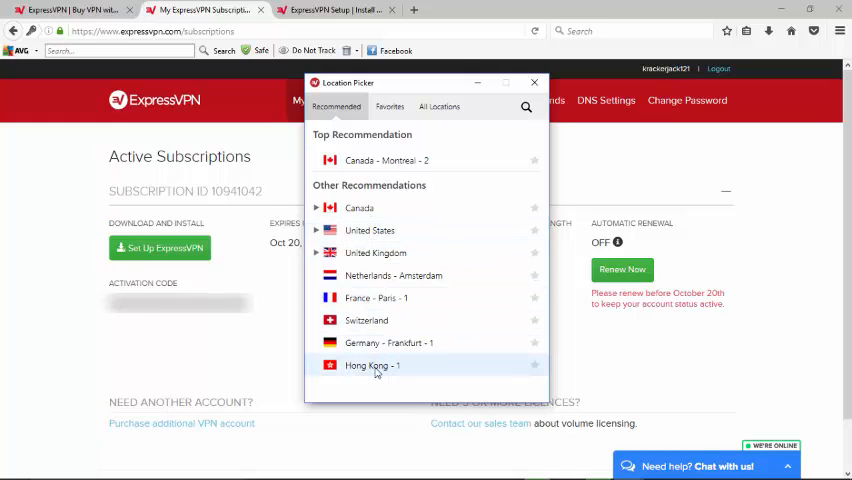
{"action": "left_click", "coordinate": [389, 107]}
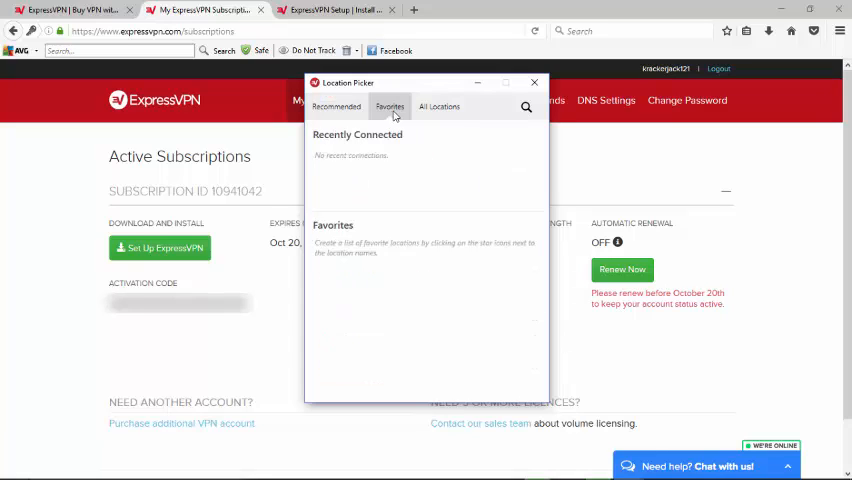
{"action": "left_click", "coordinate": [439, 106]}
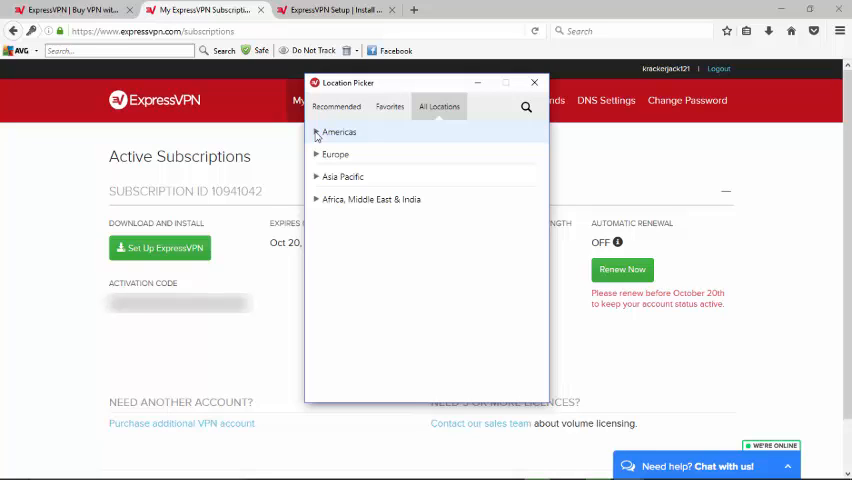
Pick Canada - Montreal - 2 from the Americas > Canada location list to connect.
{"action": "left_click", "coordinate": [337, 131]}
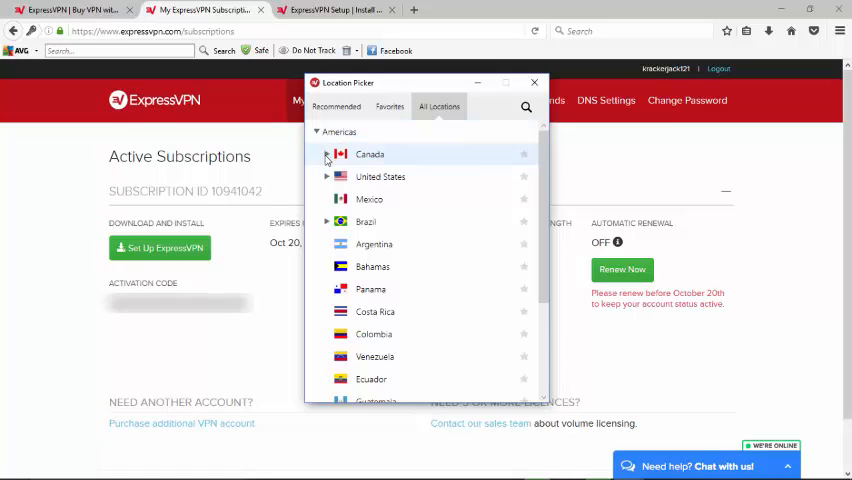
{"action": "left_click", "coordinate": [327, 154]}
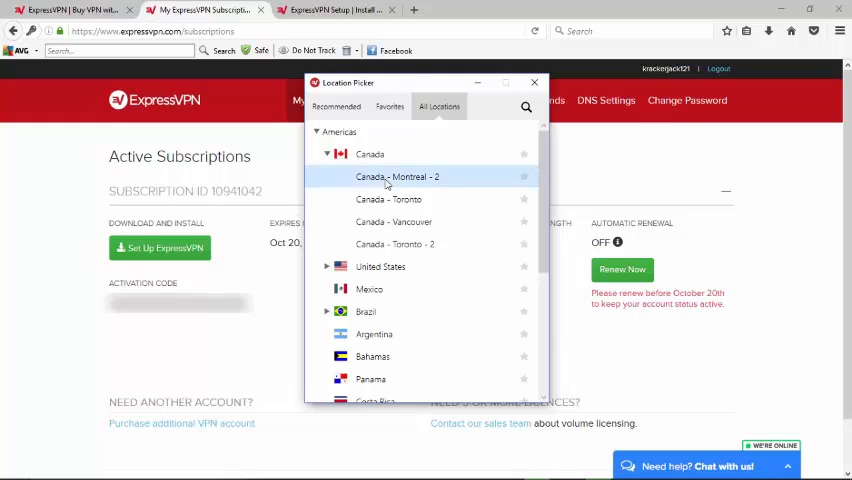
{"action": "left_click", "coordinate": [397, 176]}
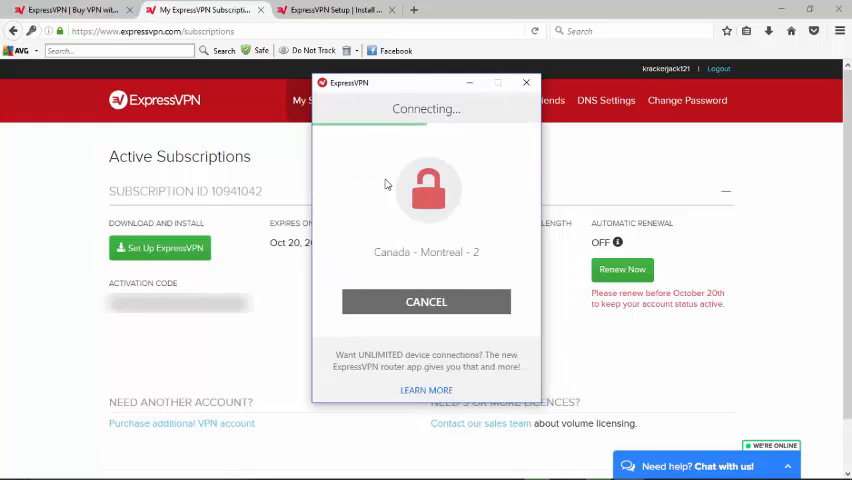